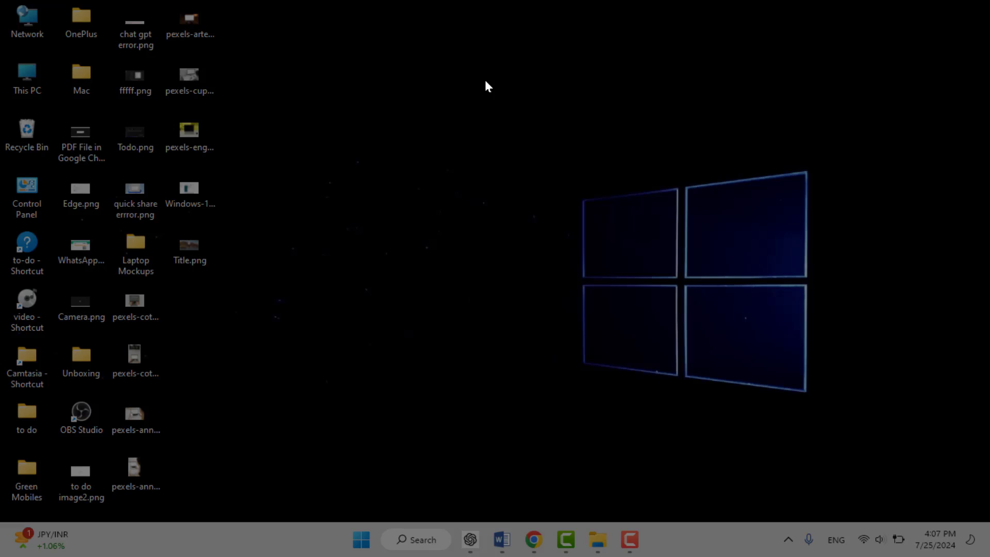
# - Lock the session with Win+L while getting a blank Paint canvas ready
pyautogui.press('Win+L')
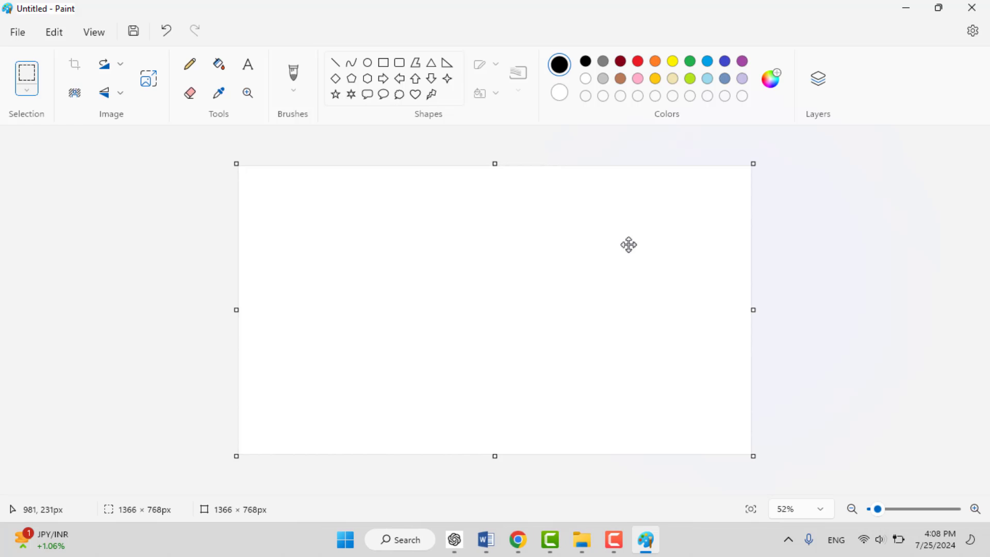
pyautogui.moveTo(603, 237)
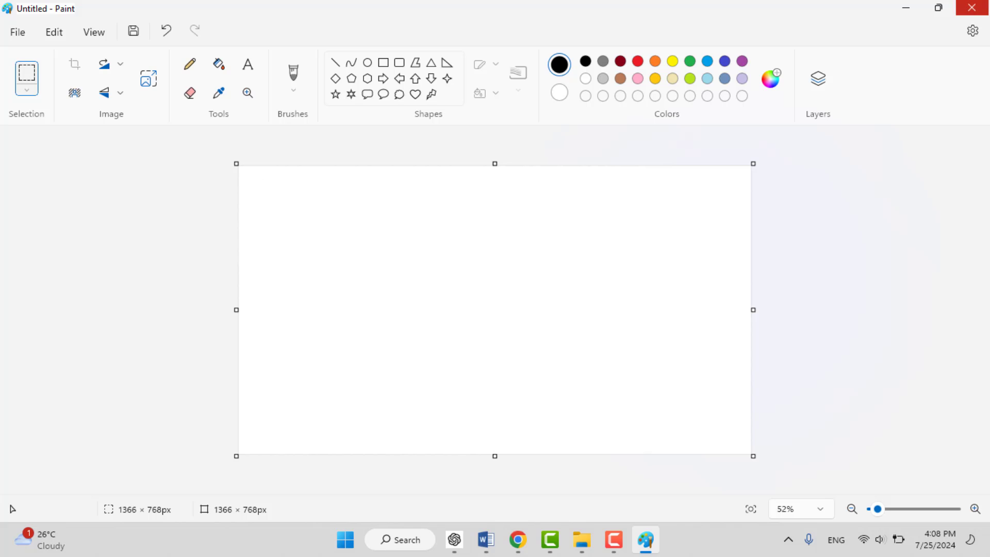
pyautogui.moveTo(974, 7)
pyautogui.write('s')
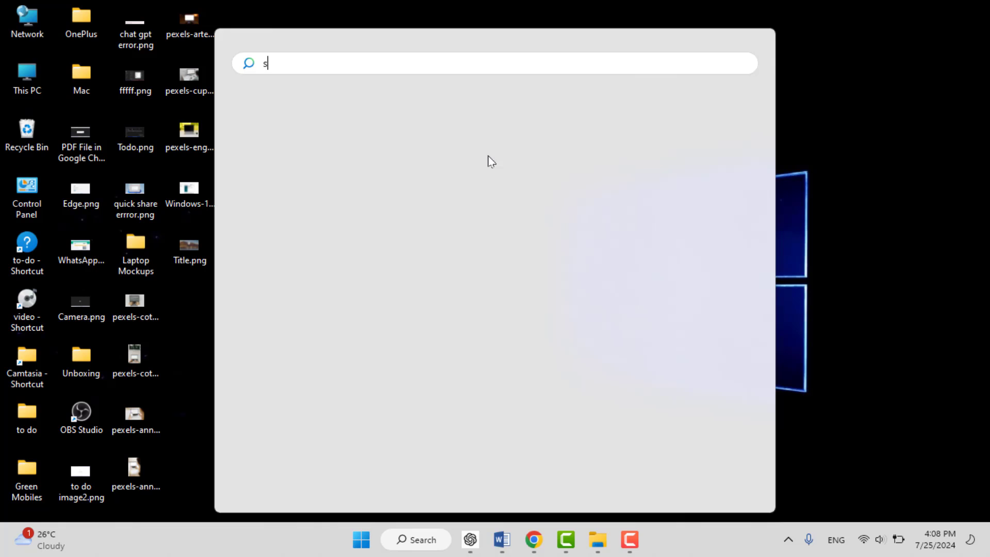
# - Search 'sn' and launch Snipping Tool from the results
pyautogui.write('n')
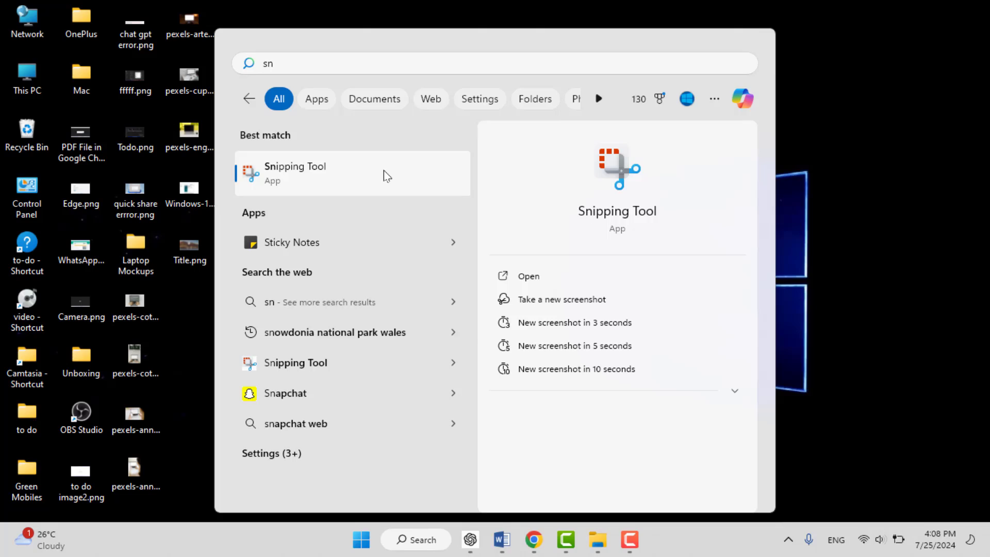
pyautogui.click(293, 173)
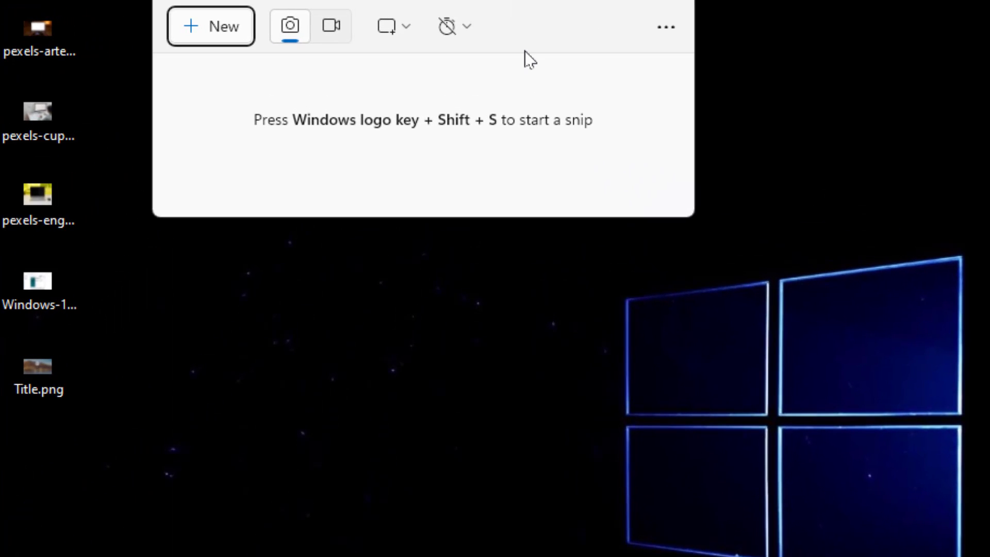
pyautogui.moveTo(455, 26)
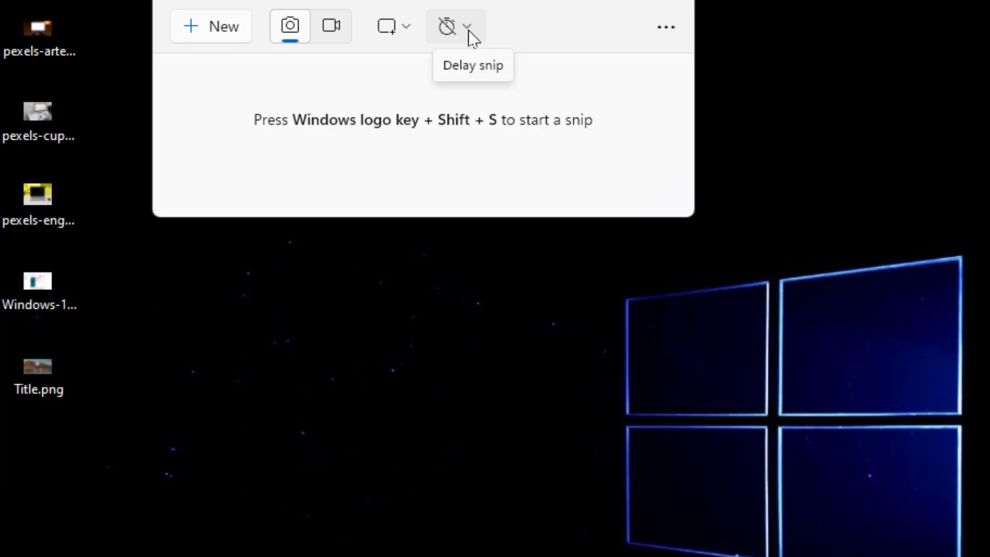
# - Set the Snipping Tool snip delay to 5 seconds
pyautogui.click(455, 26)
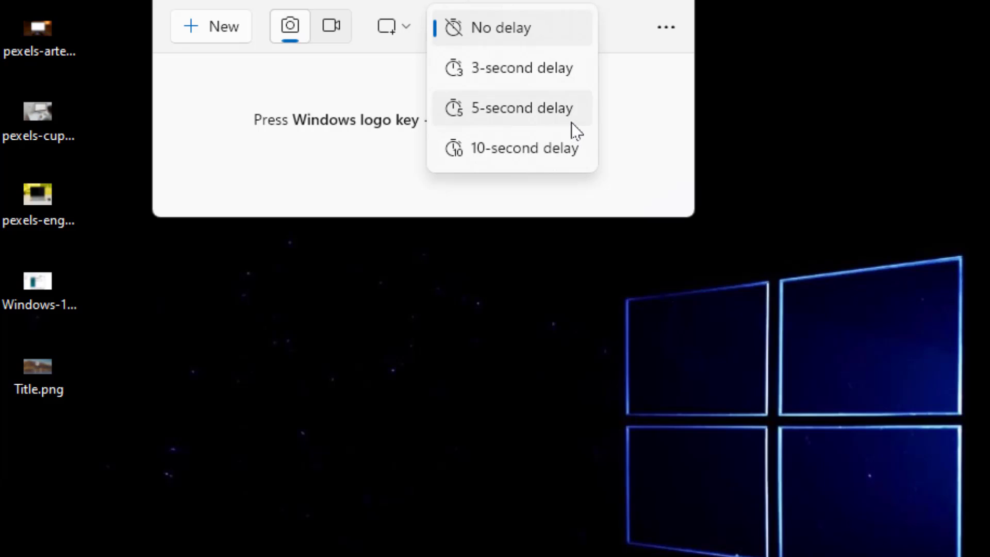
pyautogui.click(523, 107)
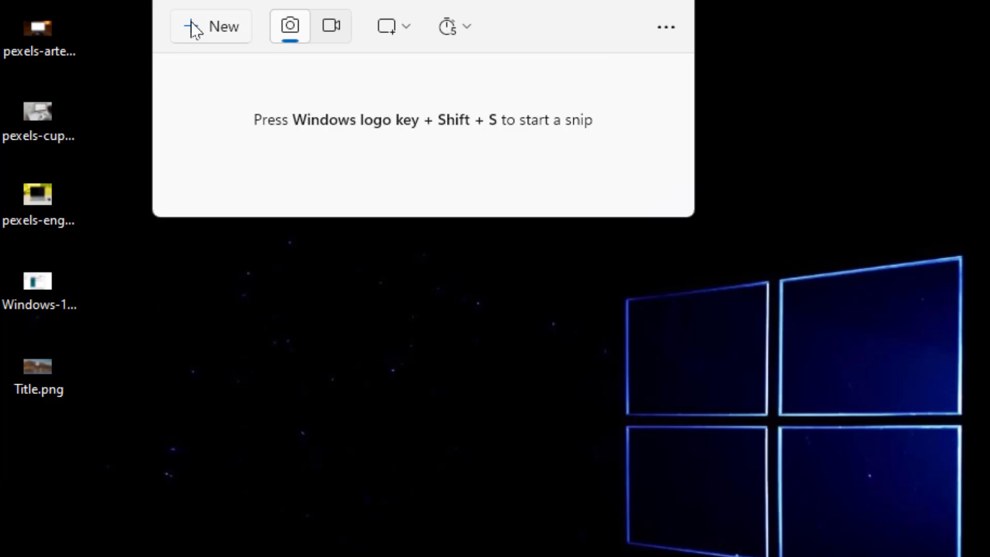
pyautogui.moveTo(210, 31)
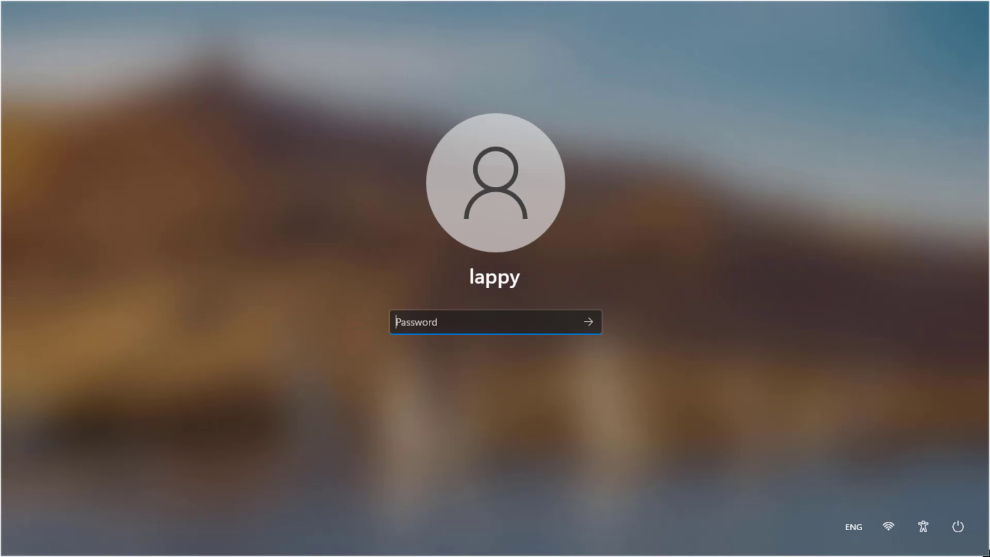
pyautogui.moveTo(483, 334)
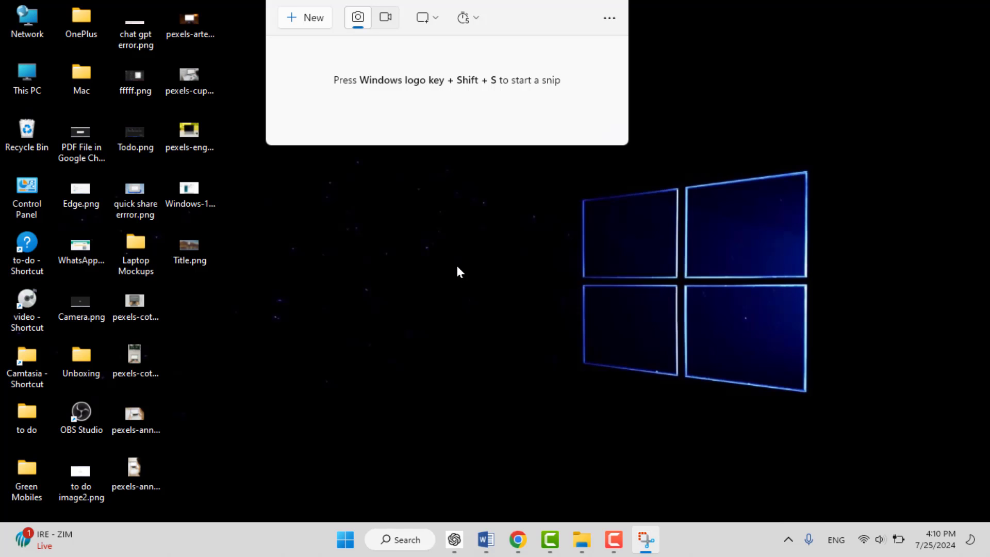
pyautogui.moveTo(534, 6)
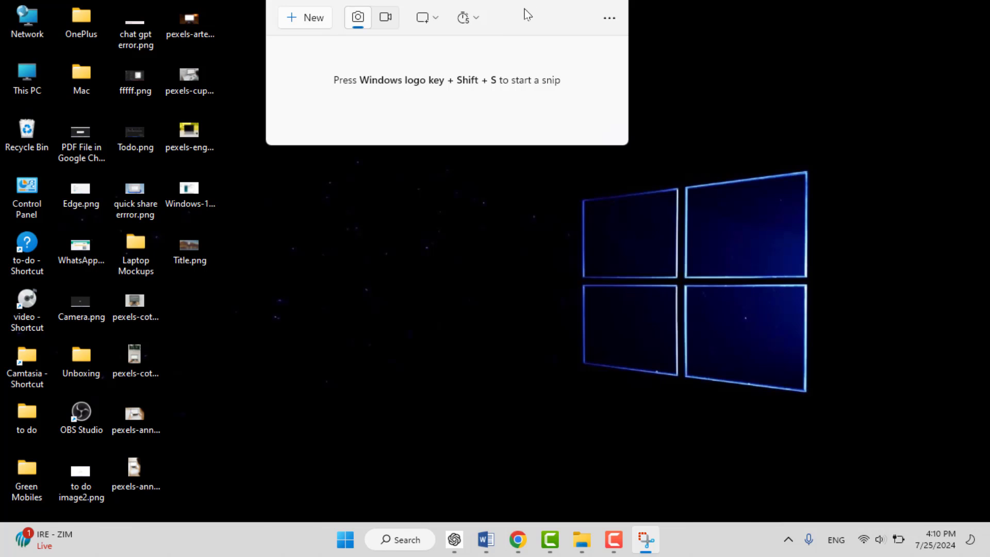
# - Close the Snipping Tool window after the capture
pyautogui.click(344, 539)
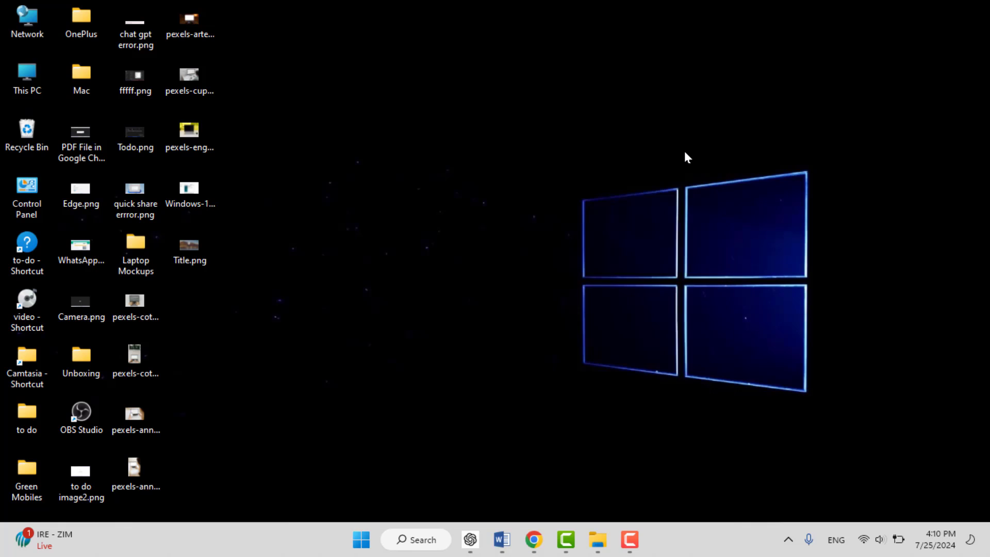
pyautogui.moveTo(687, 151)
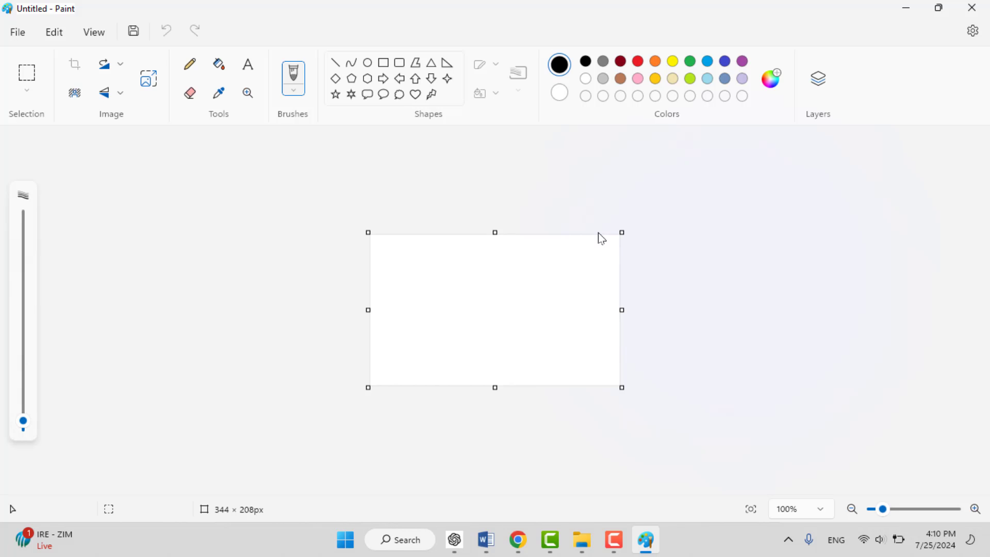
# - Paste the lock screen snip into Paint and close the unsaved drawing
pyautogui.press('ctrl+v')
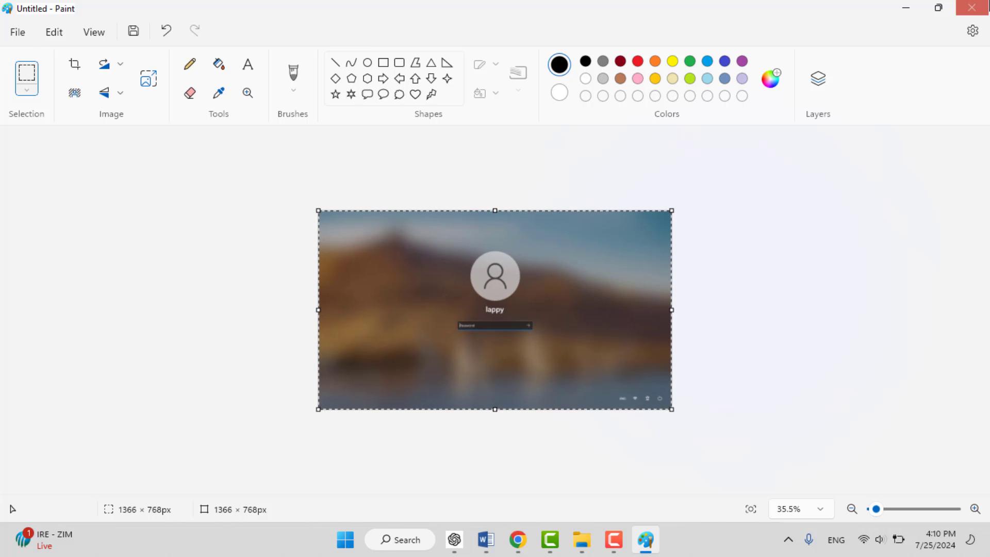
pyautogui.moveTo(971, 7)
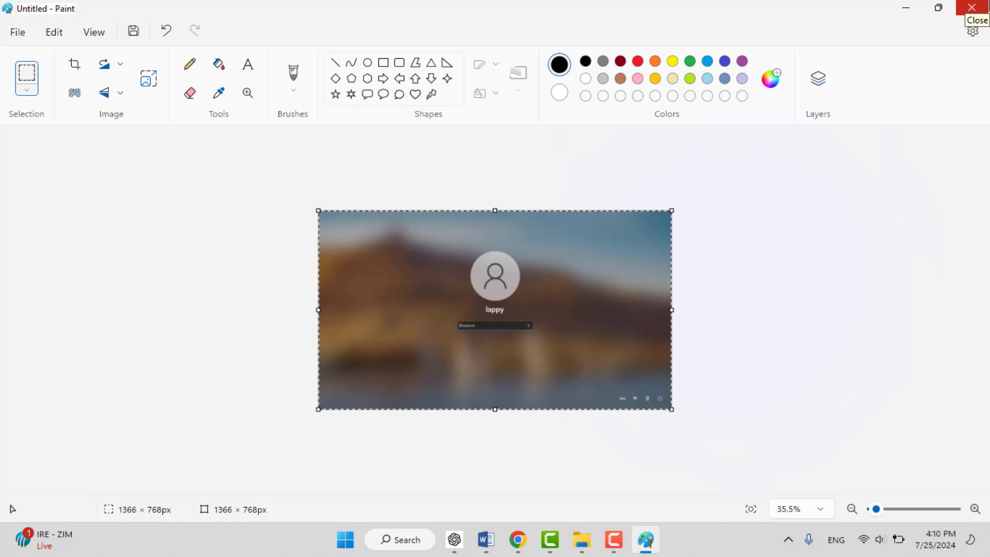
pyautogui.click(971, 7)
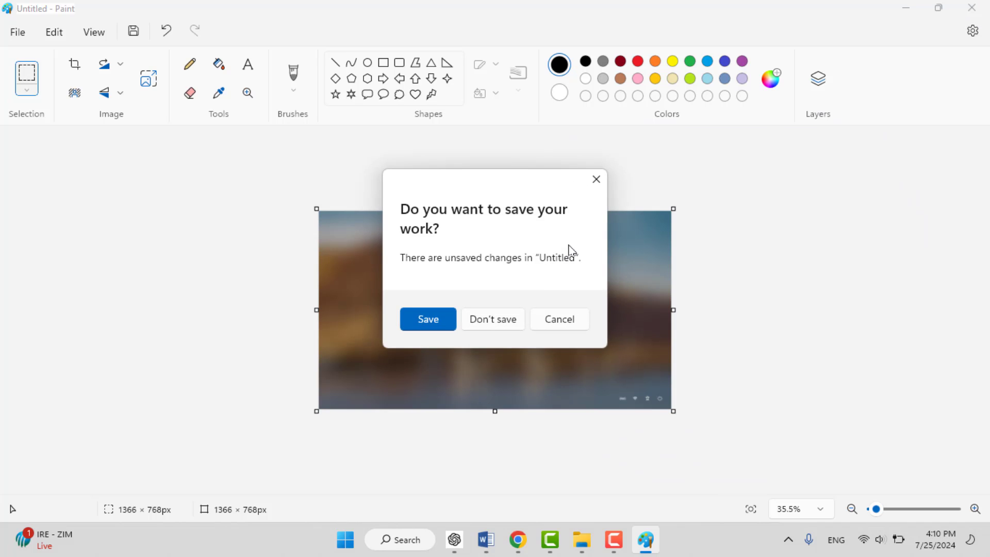